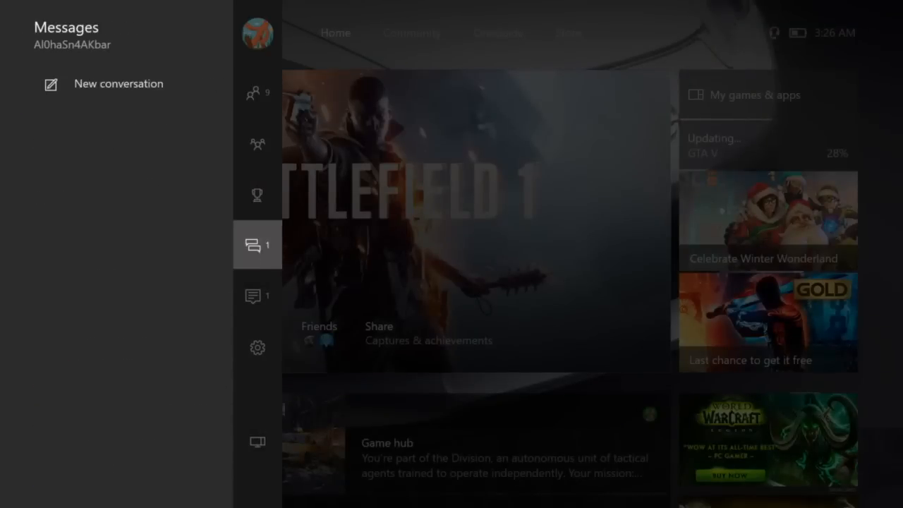
# Go through the guide's Settings tab to All settings and select the Disc & Blu-ray category.
pyautogui.click(257, 347)
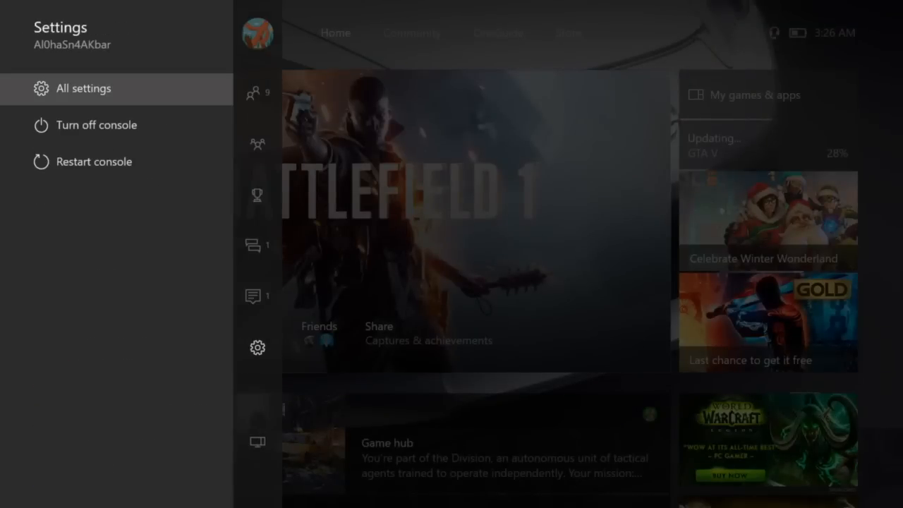
pyautogui.click(83, 88)
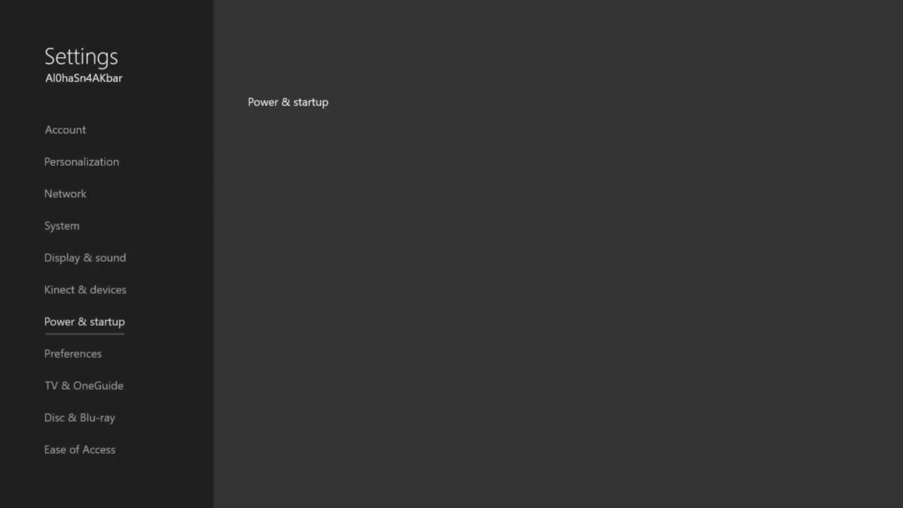
pyautogui.click(79, 417)
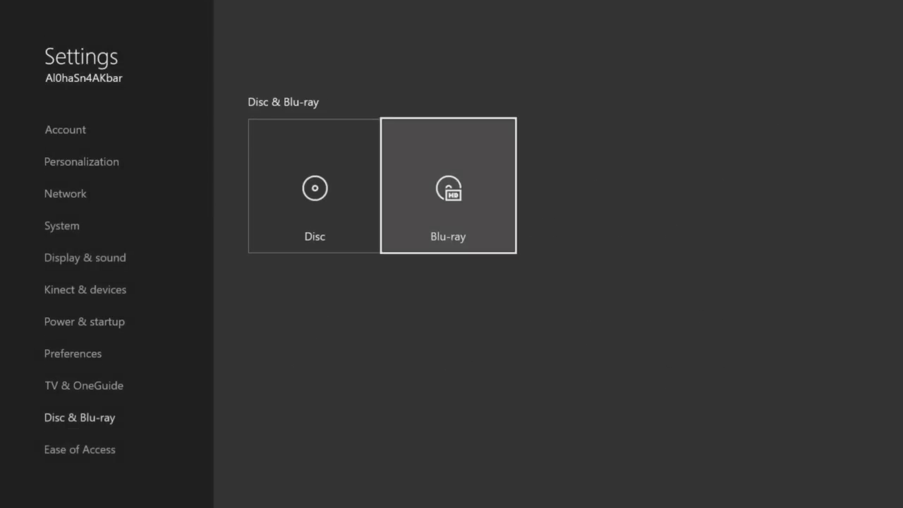
# Open the Blu-ray tile to reach persistent storage options, then return to the Home dashboard.
pyautogui.click(448, 187)
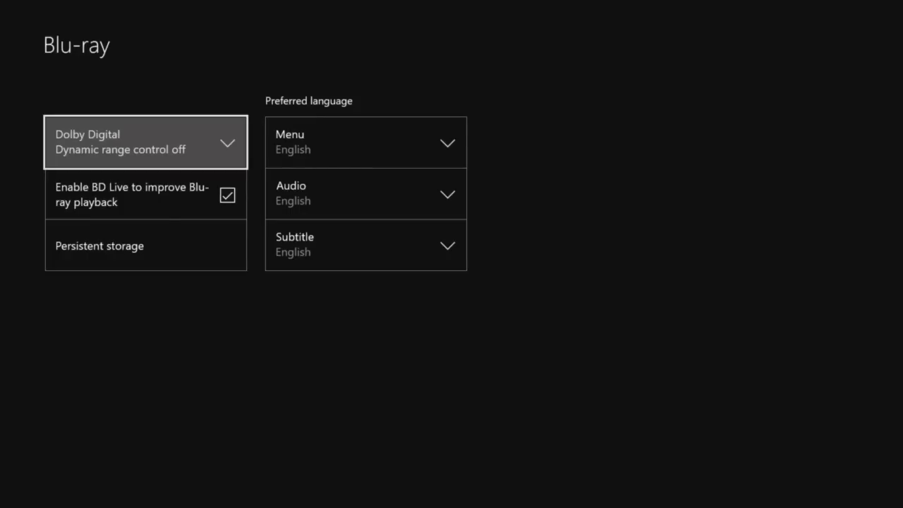
pyautogui.press('Down')
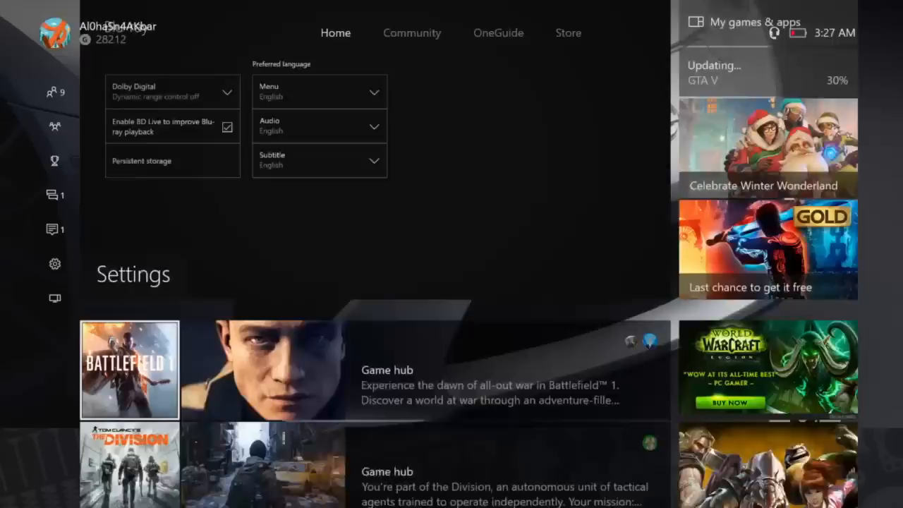
pyautogui.scroll(-3)
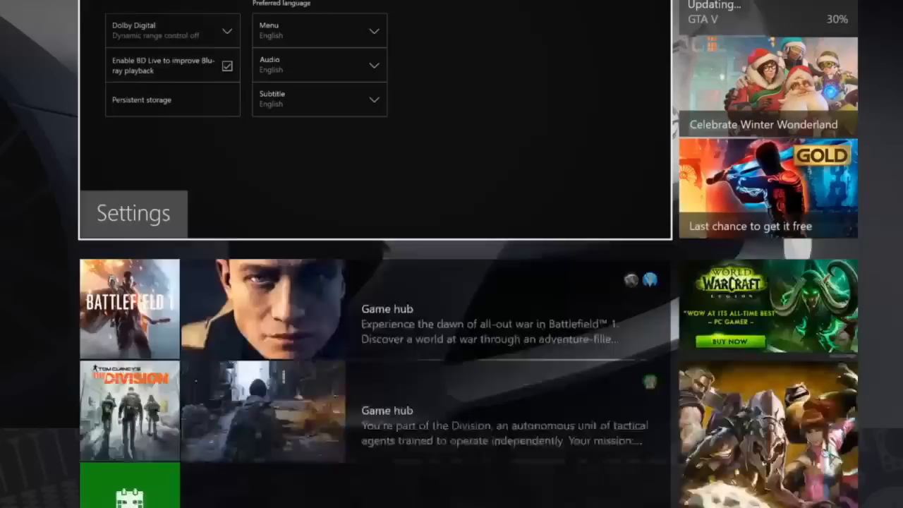